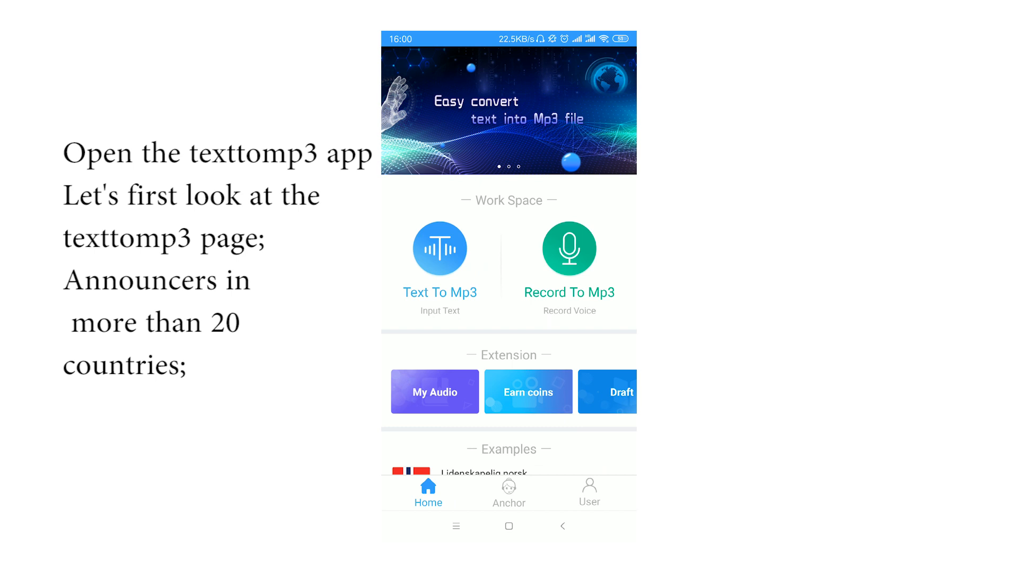
- Browse the narrators-by-country and profile pages, then return home
{"action": "scroll", "scroll_direction": "down", "scroll_amount": 3}
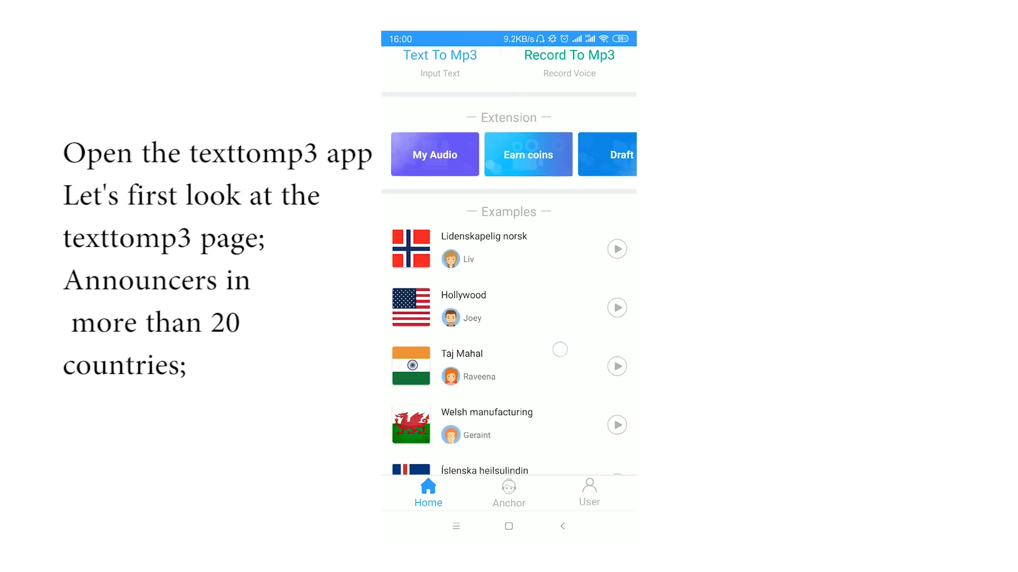
{"action": "left_click", "coordinate": [509, 493]}
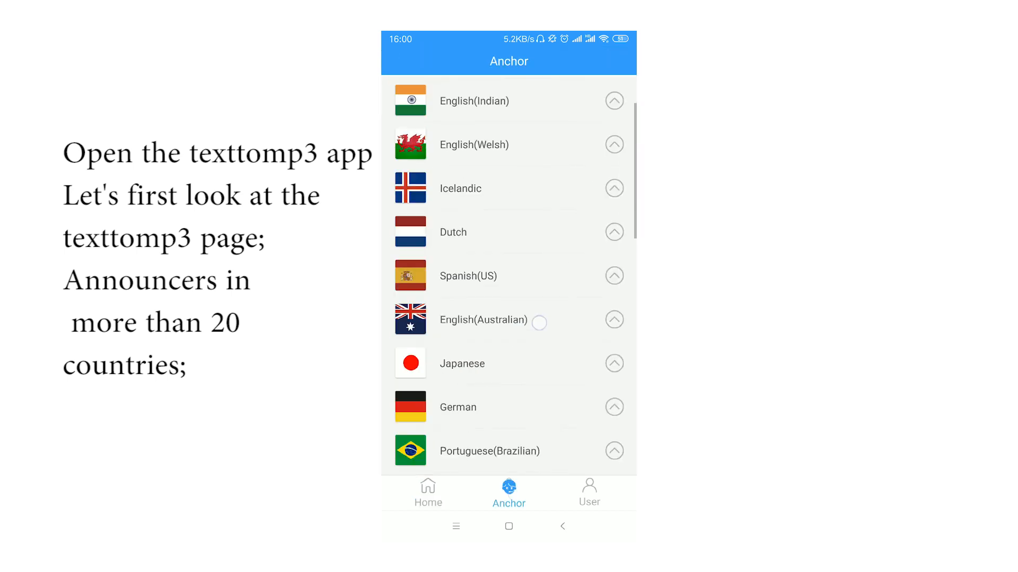
{"action": "left_click", "coordinate": [588, 493]}
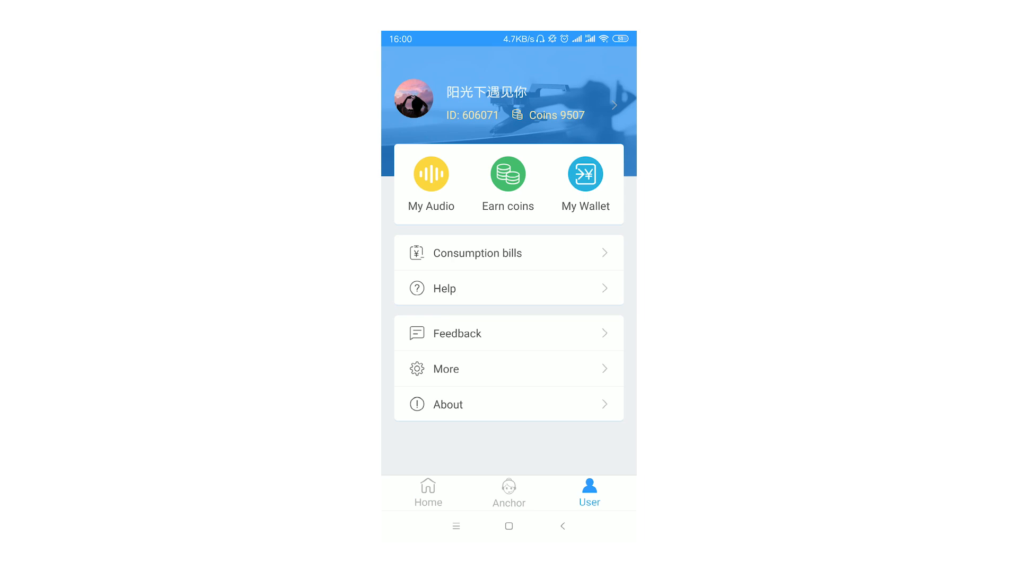
{"action": "left_click", "coordinate": [427, 492]}
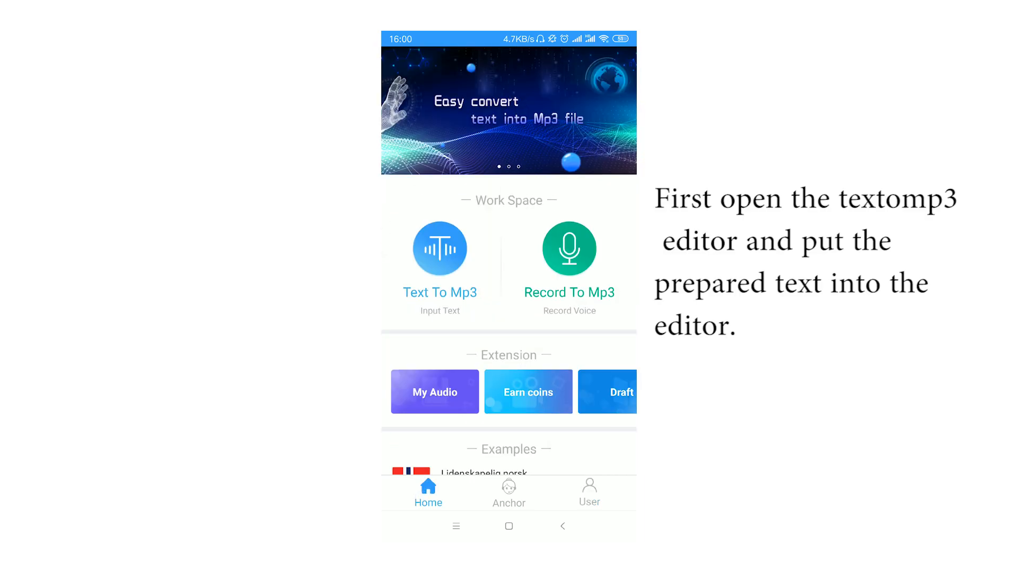
- Start a new conversion of the dream passage narrated by Justin (English US)
{"action": "left_click", "coordinate": [439, 248]}
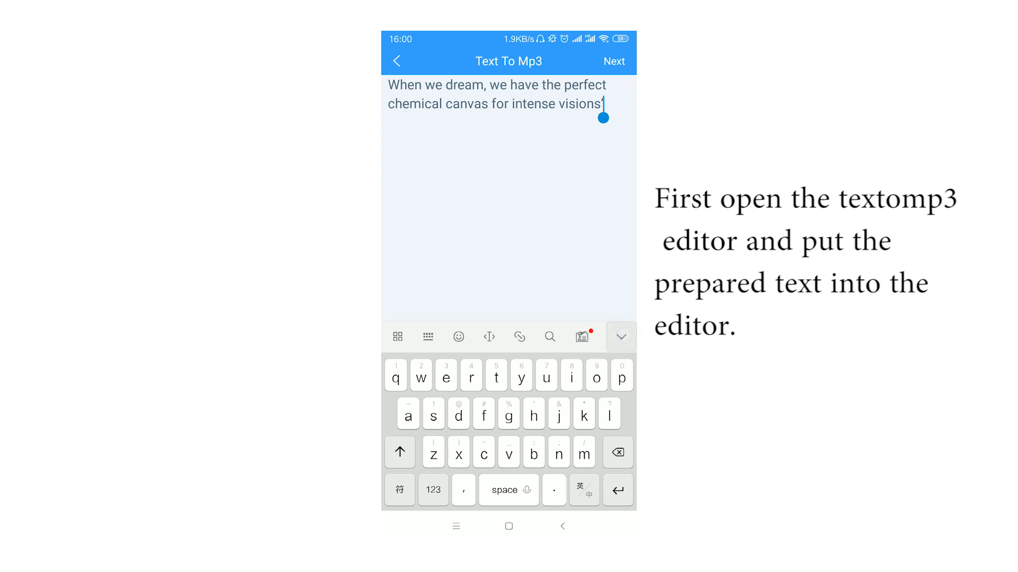
{"action": "left_click", "coordinate": [613, 61]}
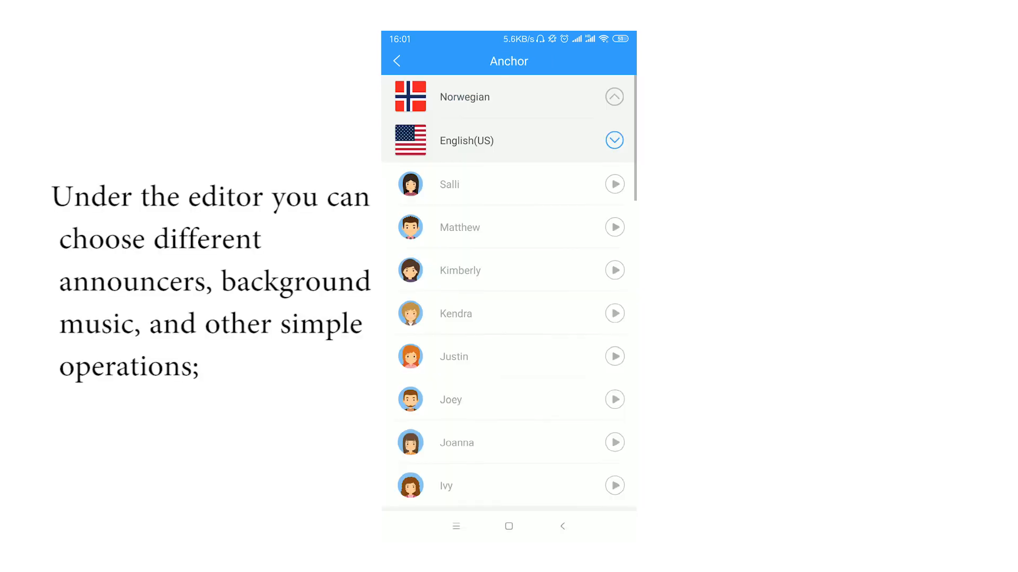
{"action": "left_click", "coordinate": [613, 356]}
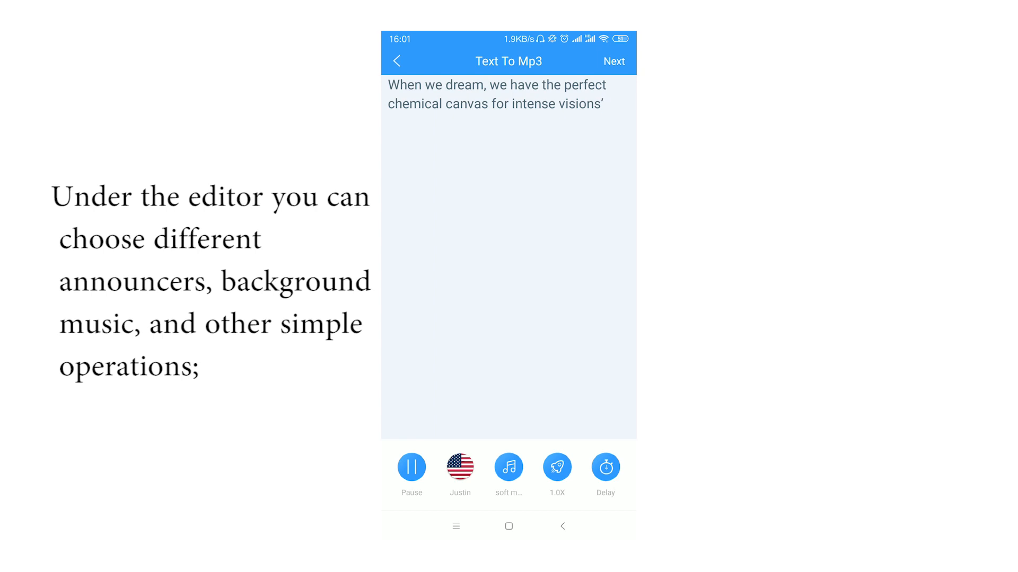
- Choose soft music 11 from the Soft online collection as background music
{"action": "left_click", "coordinate": [508, 466]}
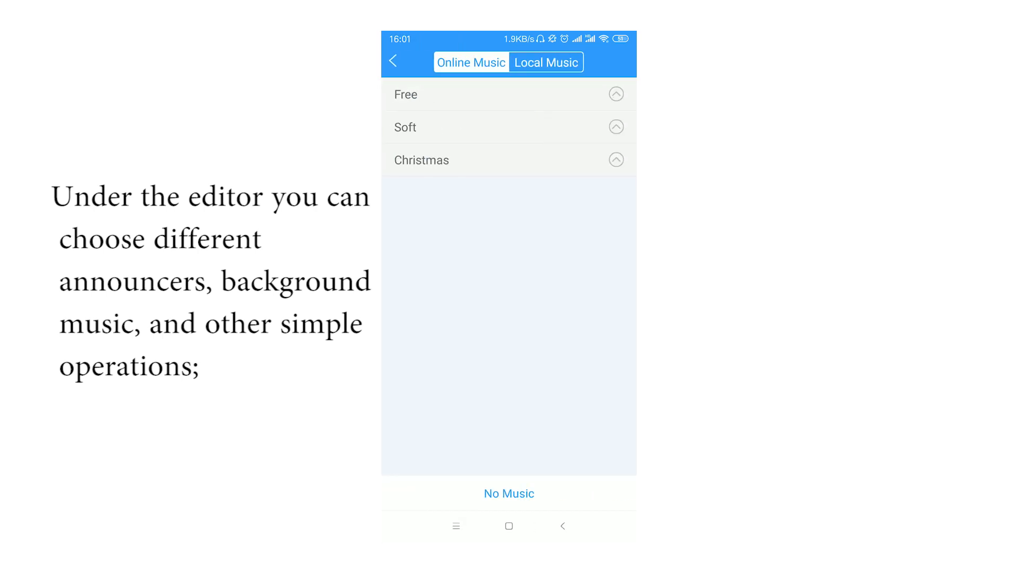
{"action": "left_click", "coordinate": [507, 127]}
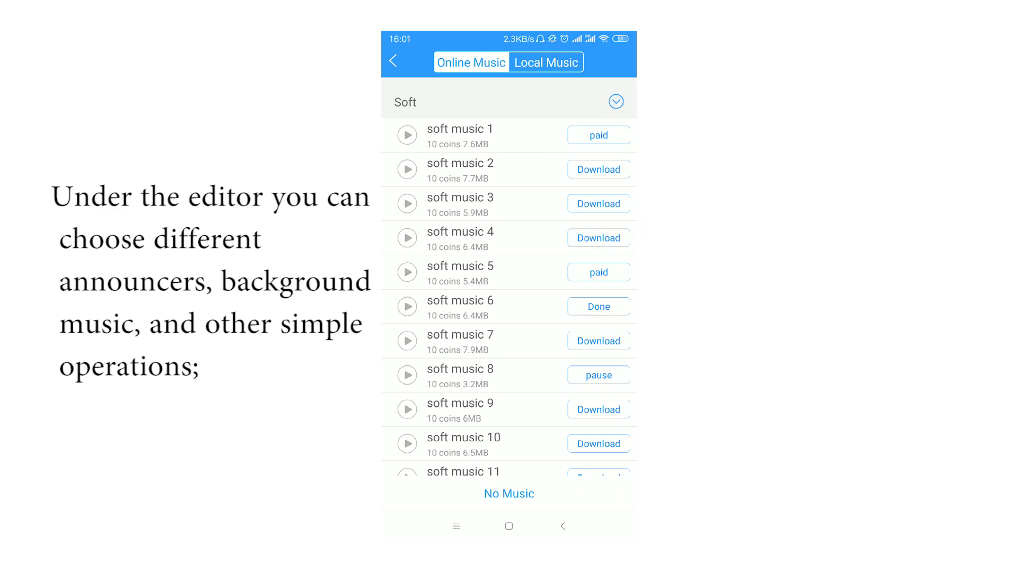
{"action": "scroll", "scroll_direction": "down", "scroll_amount": 3}
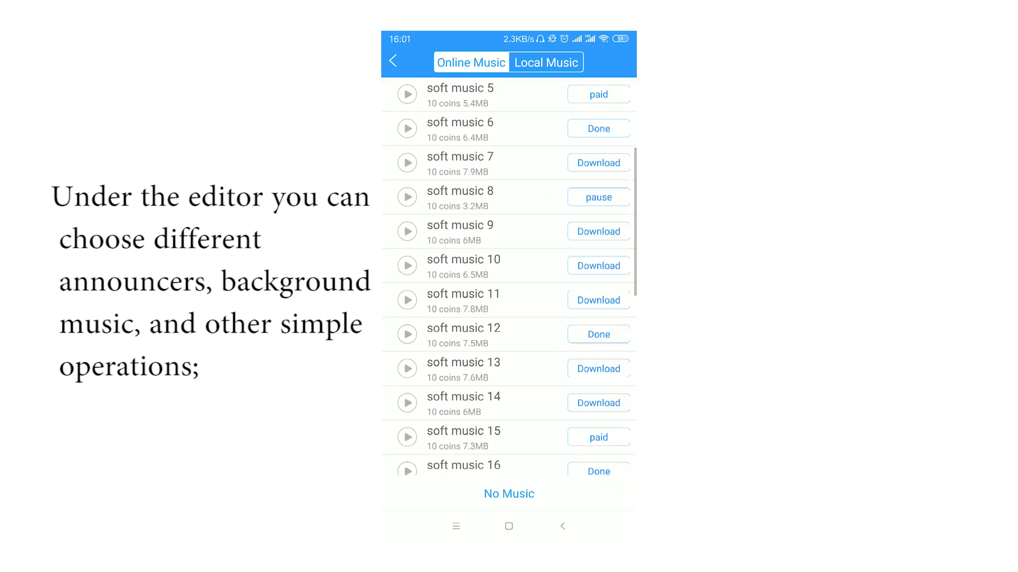
{"action": "left_click", "coordinate": [407, 266]}
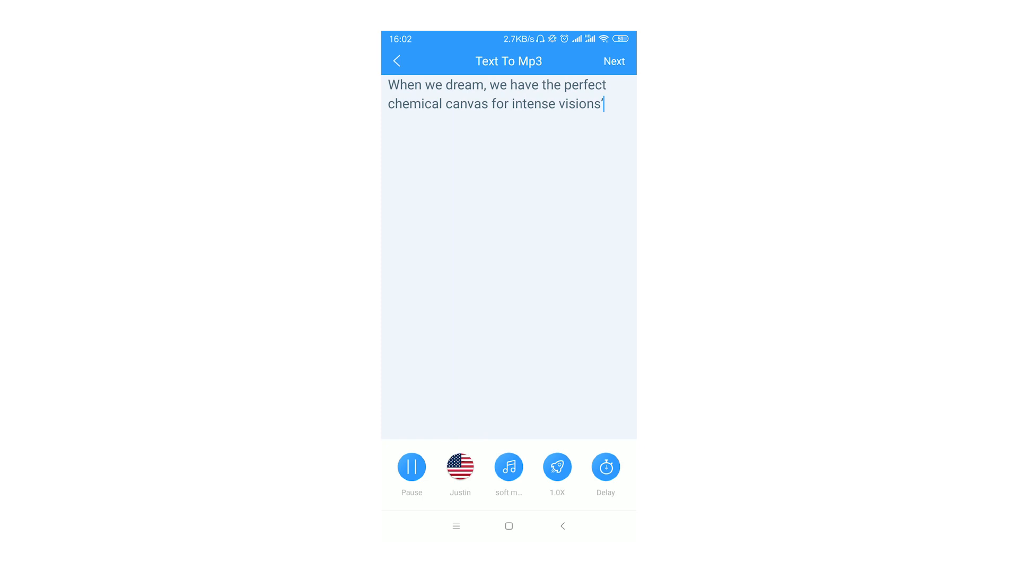
- Try the loop-gap and complete-music toggles, leaving a 10-second gap and complete play off
{"action": "left_click", "coordinate": [509, 468]}
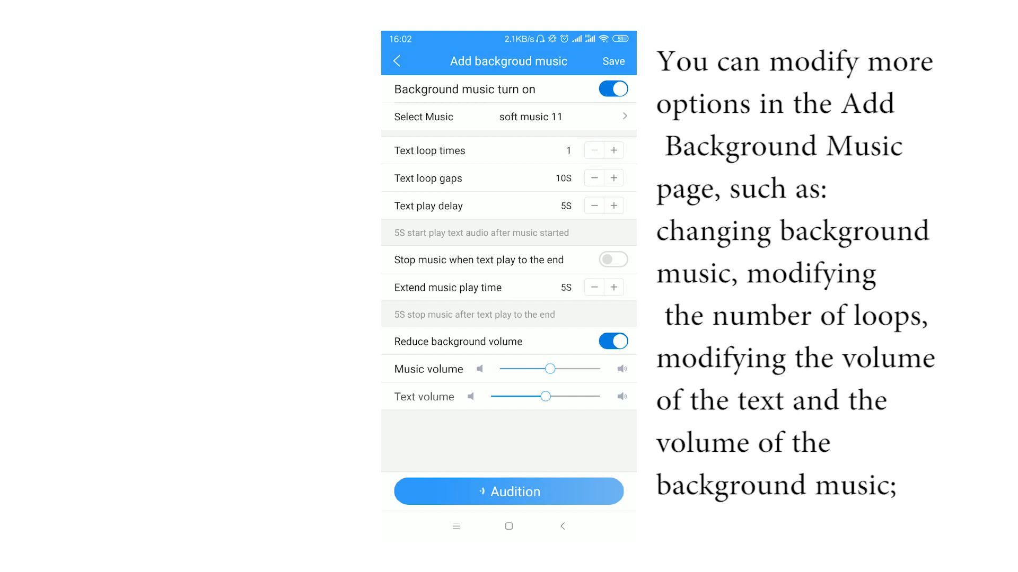
{"action": "left_click", "coordinate": [594, 178]}
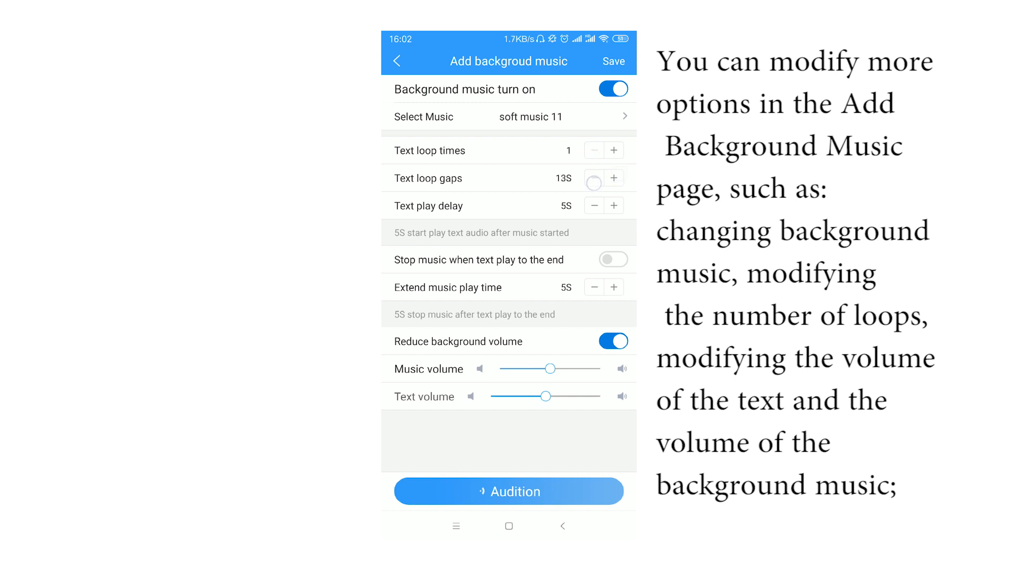
{"action": "left_click", "coordinate": [593, 178]}
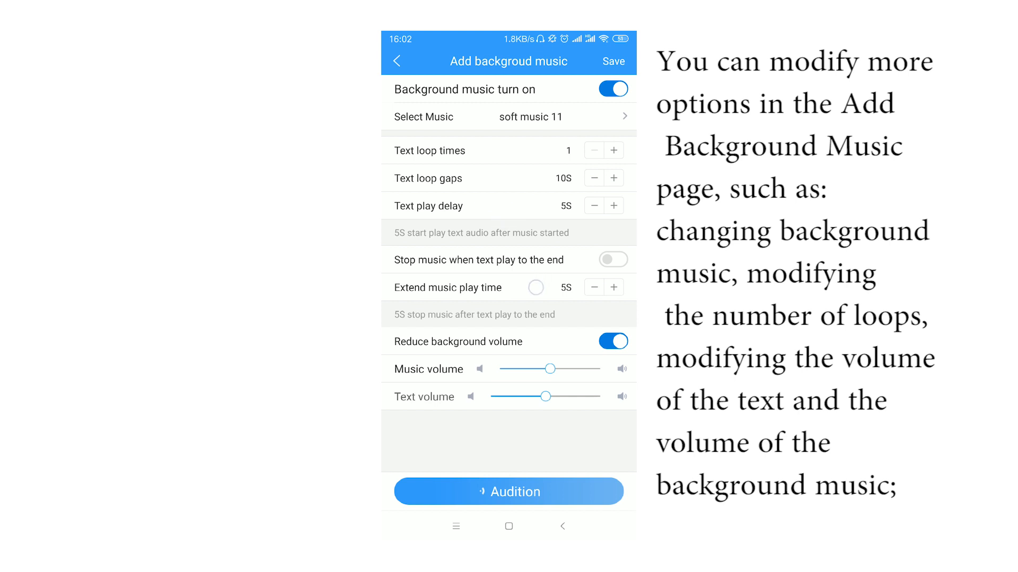
{"action": "left_click", "coordinate": [611, 260]}
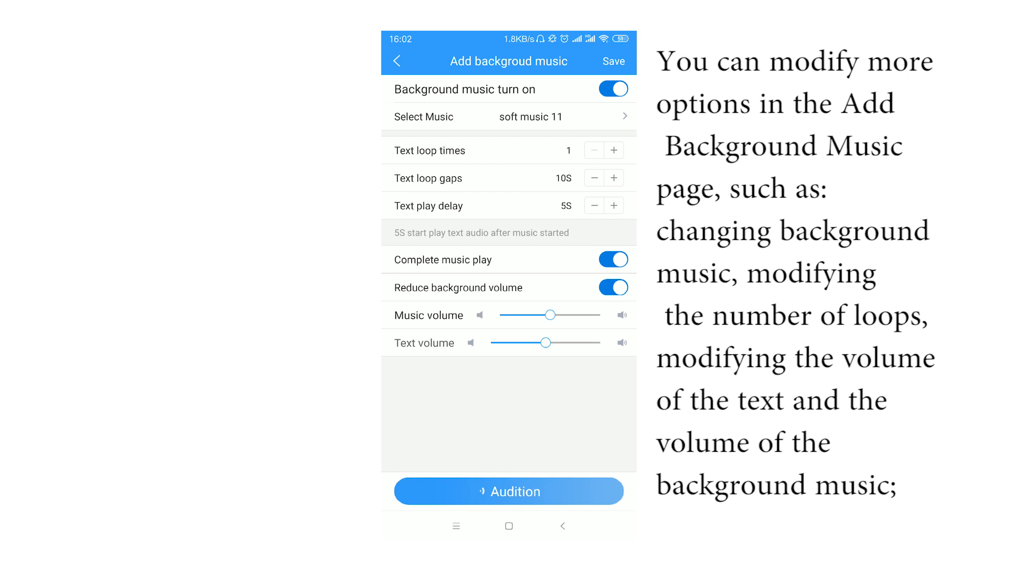
{"action": "left_click", "coordinate": [611, 259]}
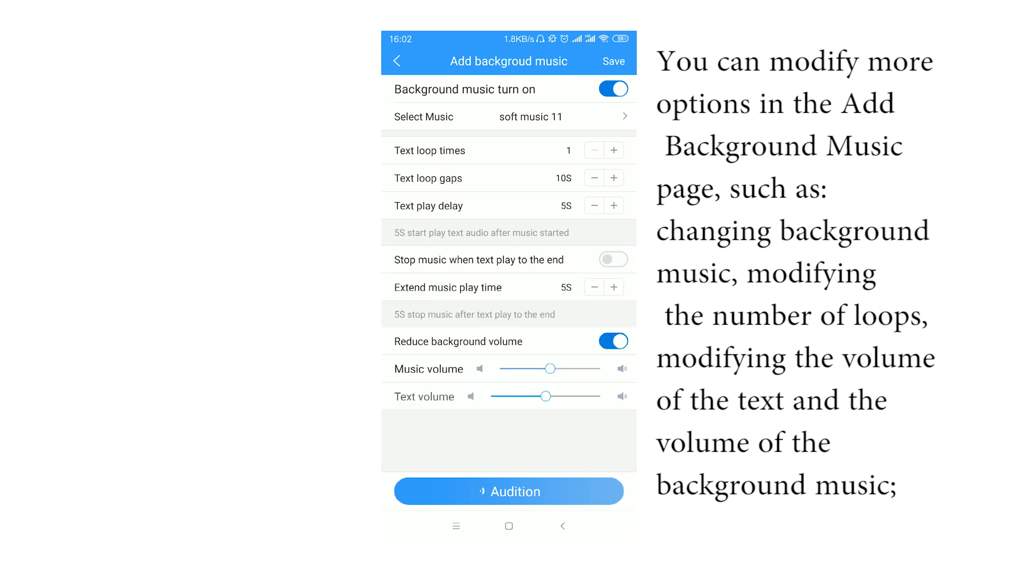
- Lower music volume to about 42%, raise narration volume, and audition the mix
{"action": "left_click_drag", "start_coordinate": [551, 369], "coordinate": [542, 369]}
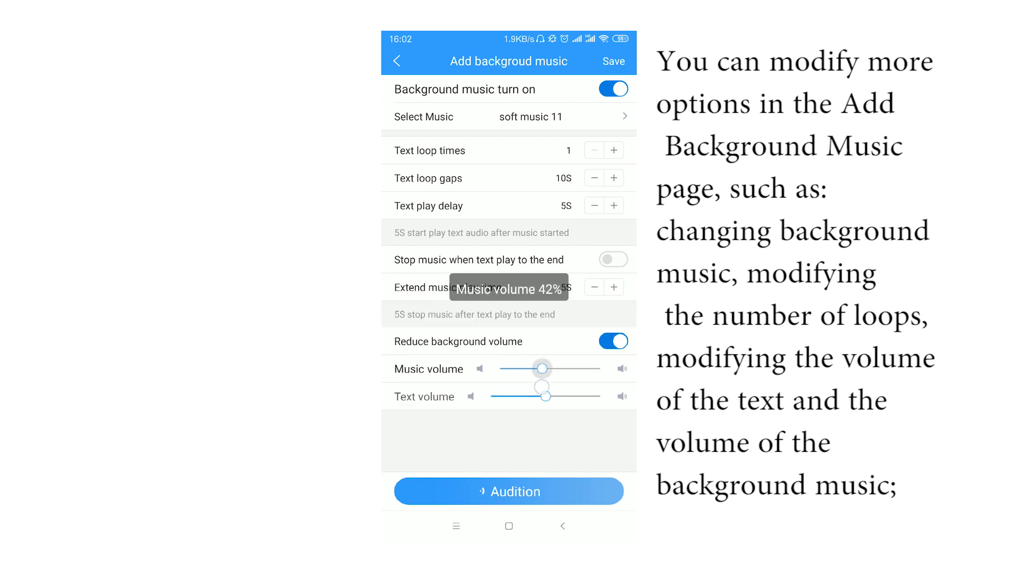
{"action": "left_click_drag", "start_coordinate": [547, 396], "coordinate": [516, 396]}
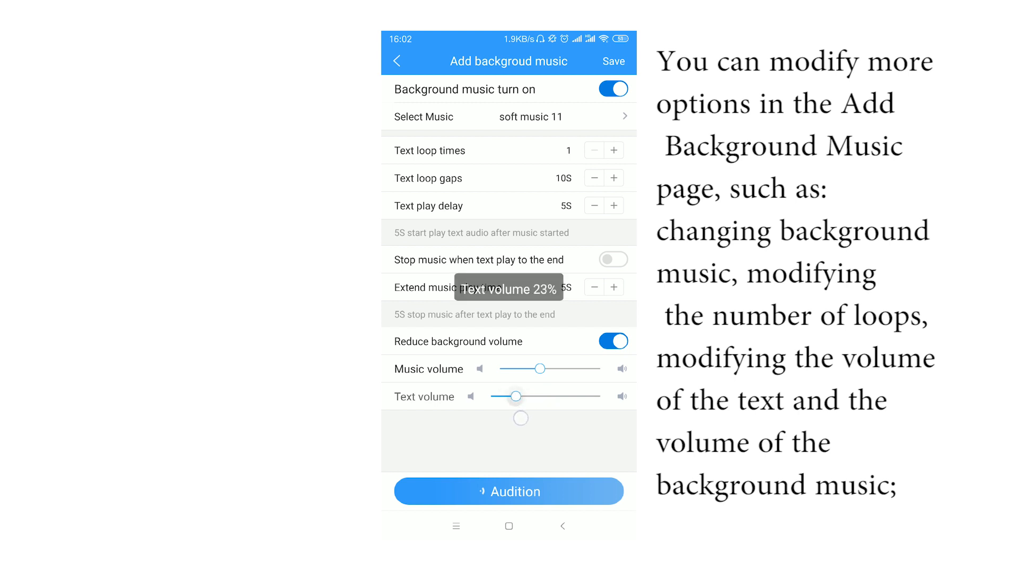
{"action": "left_click_drag", "start_coordinate": [515, 397], "coordinate": [559, 396]}
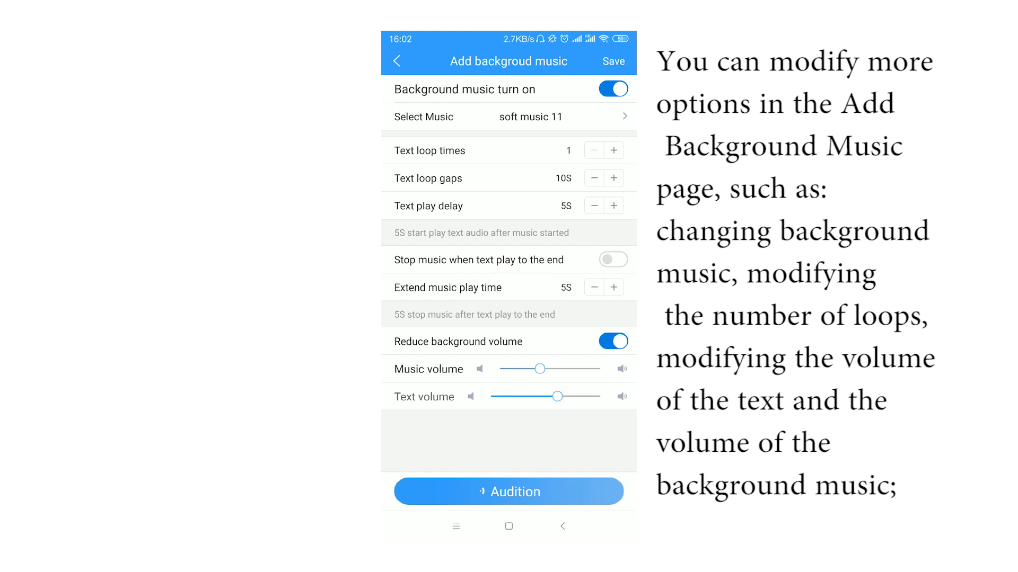
{"action": "left_click", "coordinate": [508, 490]}
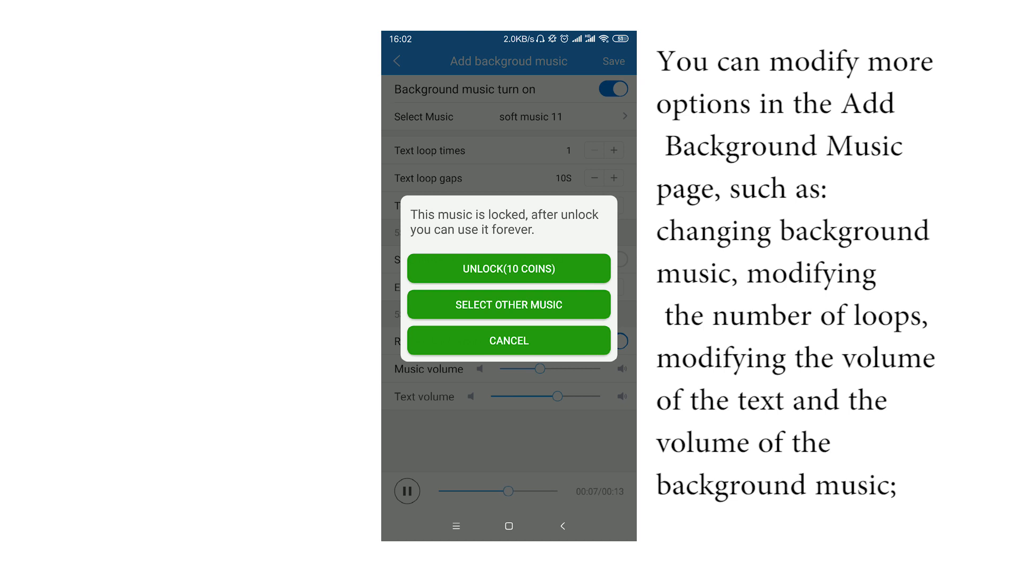
- Dismiss the locked-music prompt and save the recording under its opening words
{"action": "left_click", "coordinate": [507, 269]}
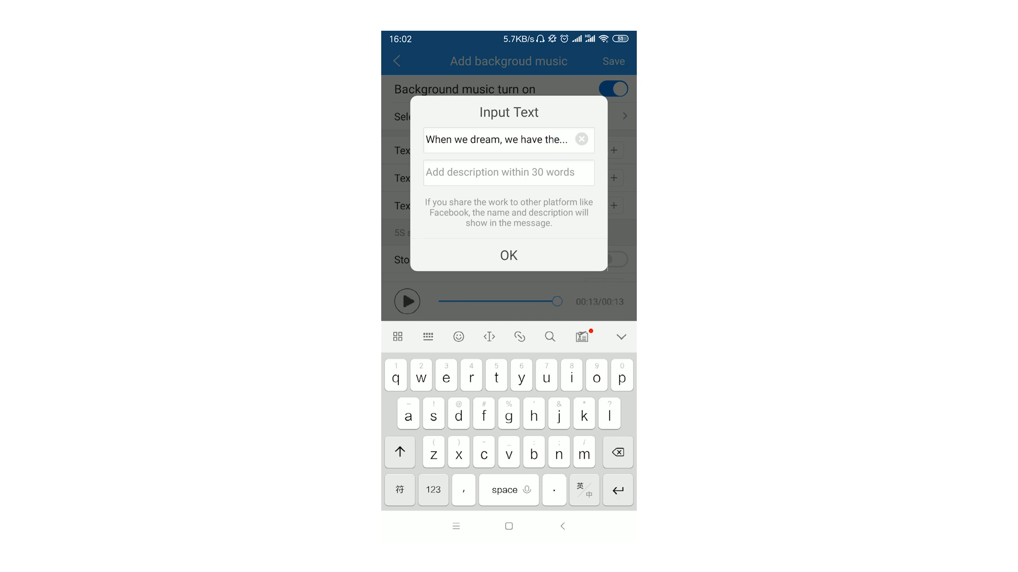
{"action": "left_click", "coordinate": [508, 256]}
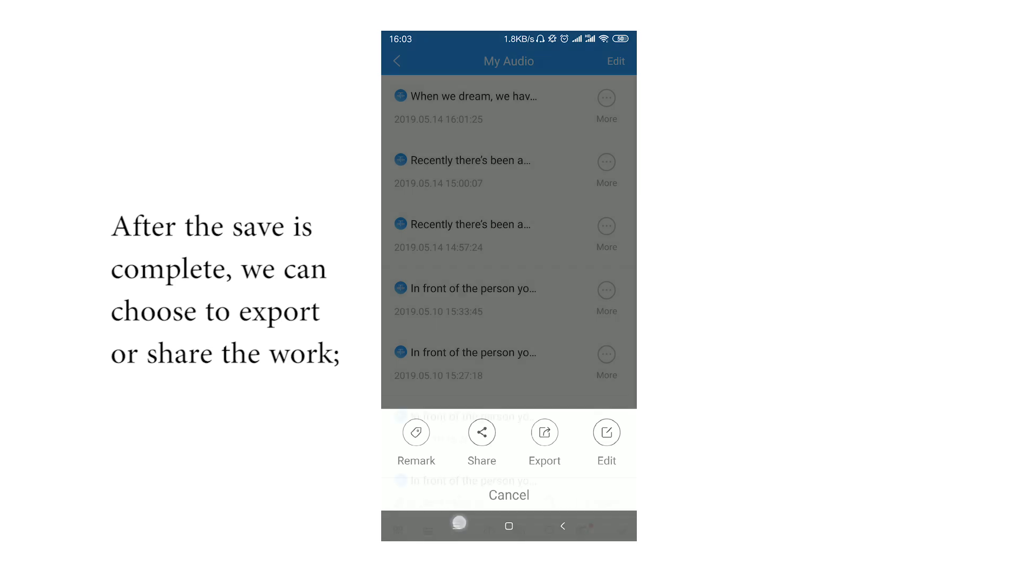
- Open the saved dream recording's details and play it through
{"action": "left_click", "coordinate": [467, 97]}
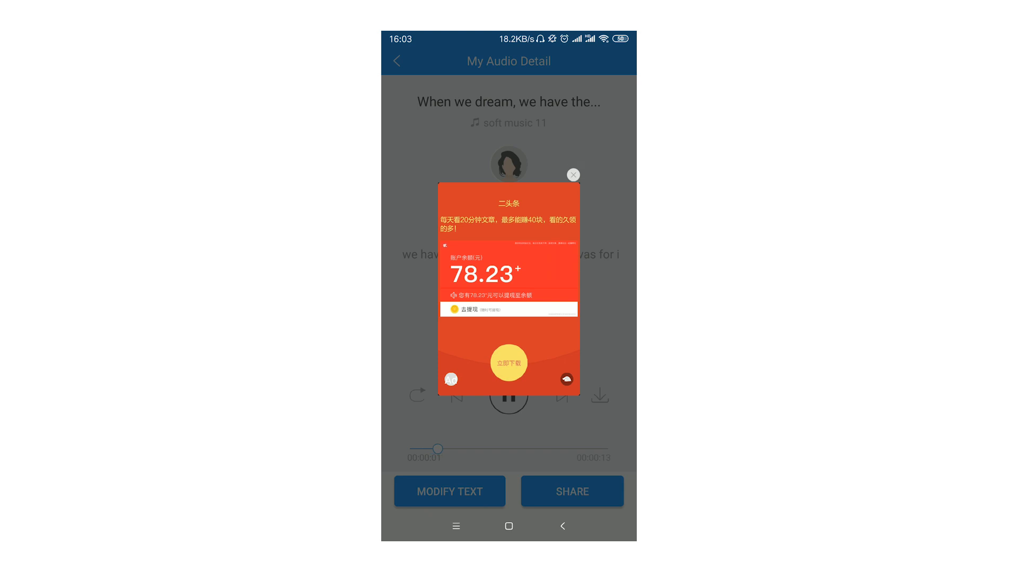
{"action": "left_click", "coordinate": [572, 175]}
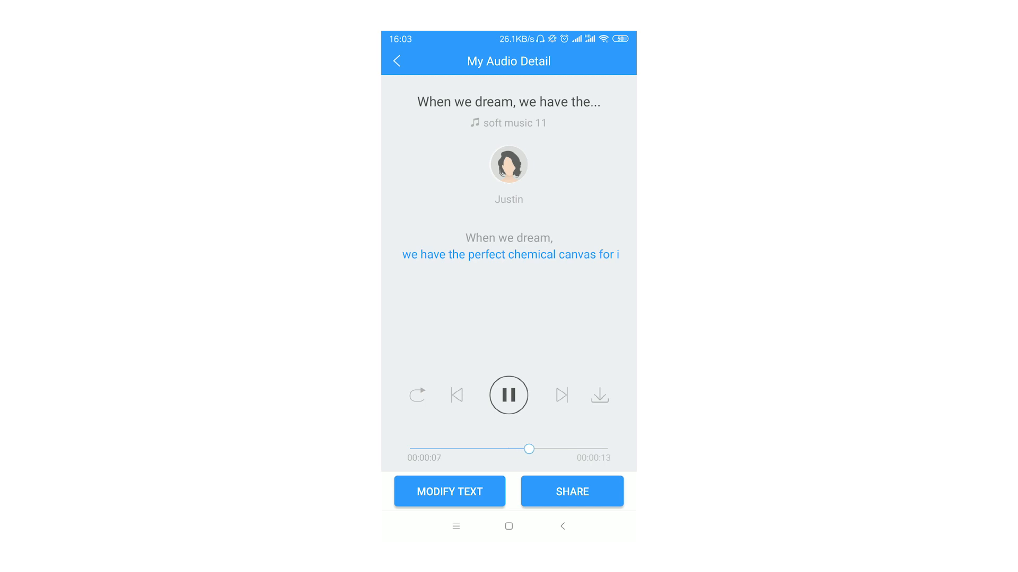
{"action": "left_click", "coordinate": [571, 491]}
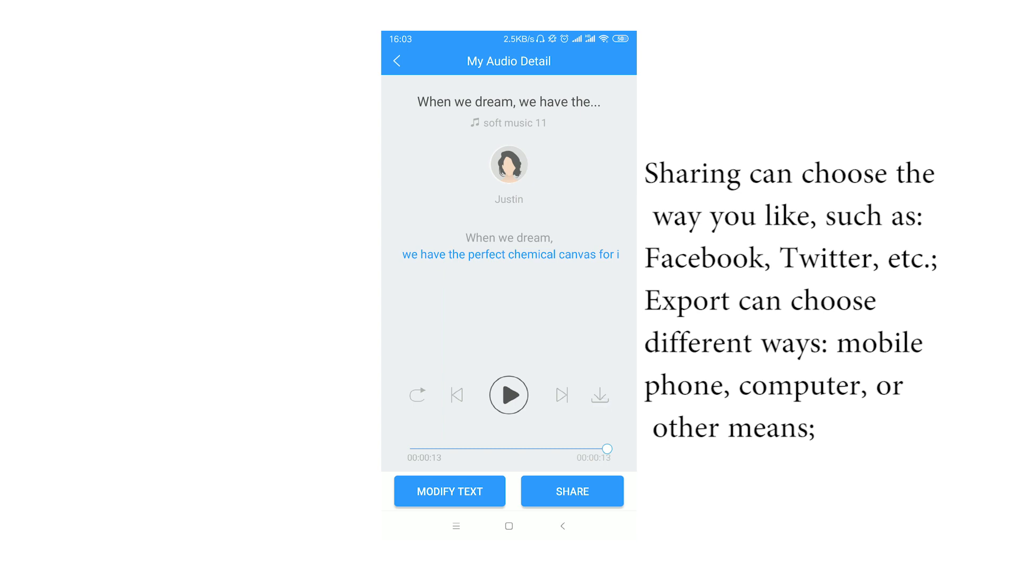
- Bring up the export destinations for MP3 files
{"action": "left_click", "coordinate": [571, 491]}
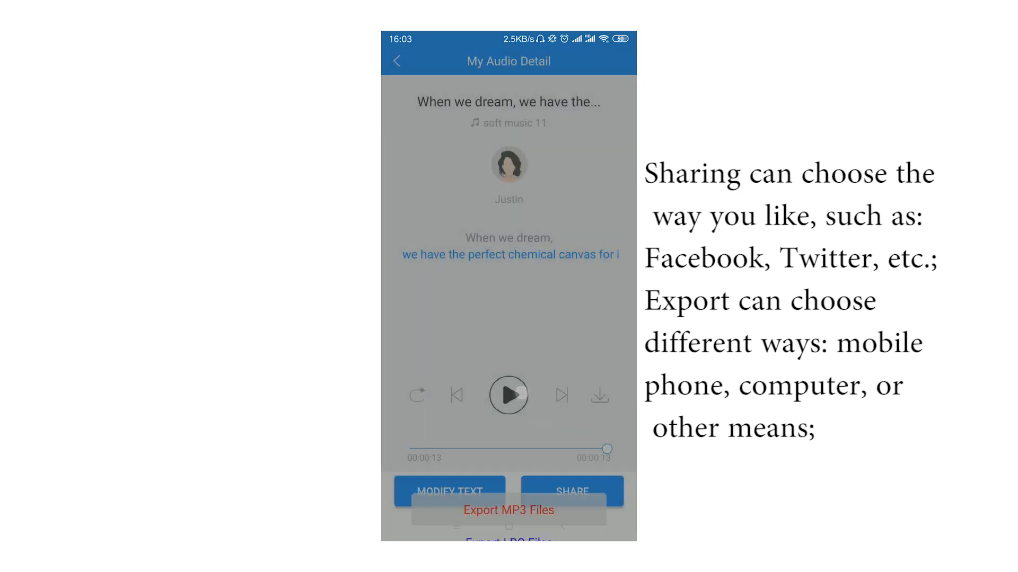
{"action": "left_click", "coordinate": [508, 510]}
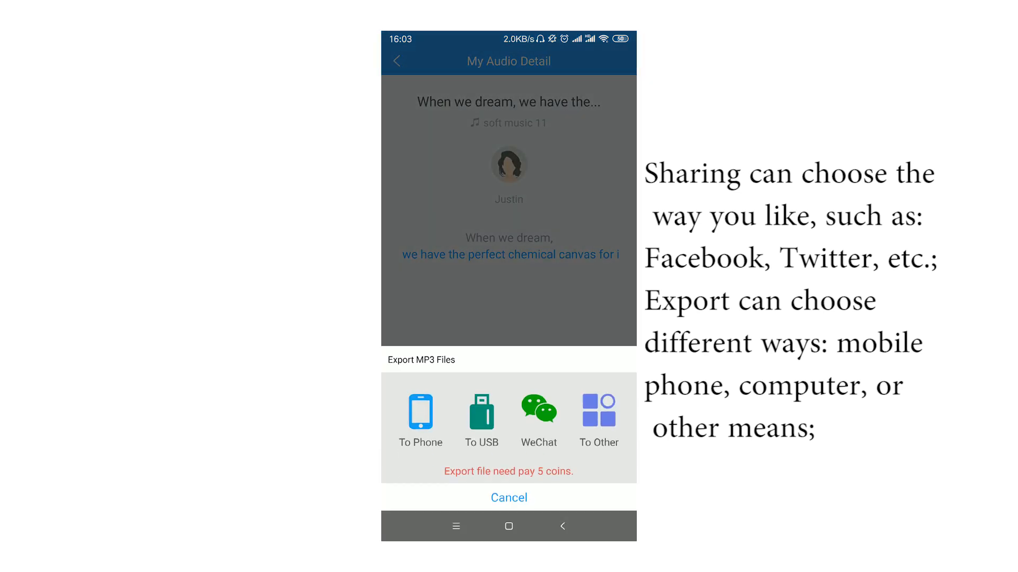